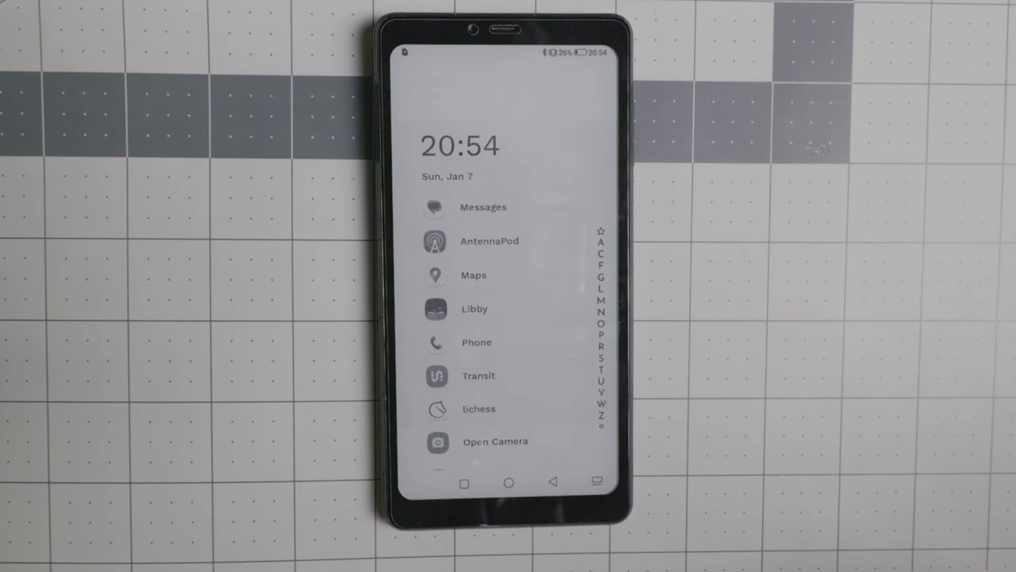
Scroll the Niagara home list and launch Google Maps from its Maps entry
scroll(down, 3)
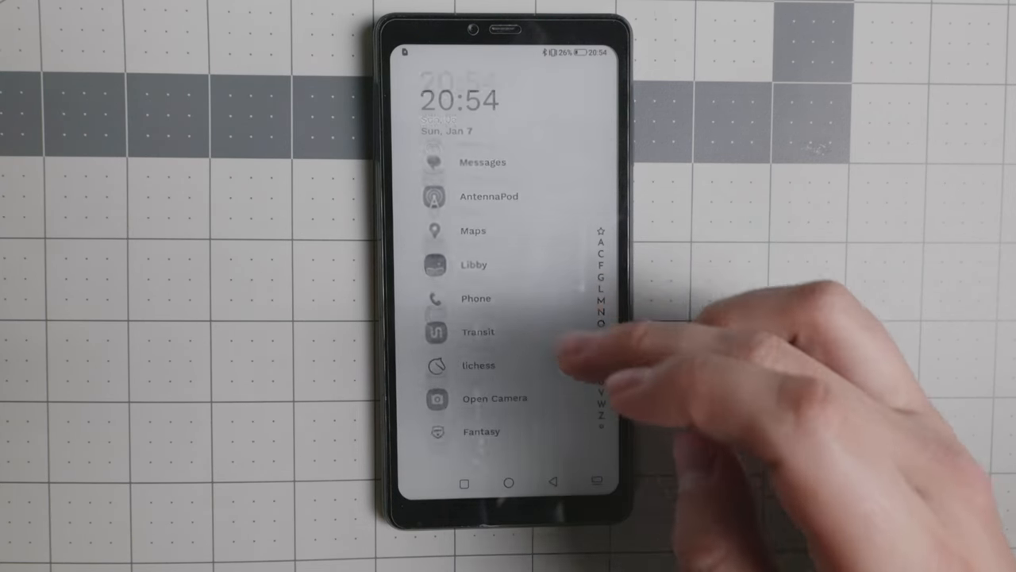
click(472, 230)
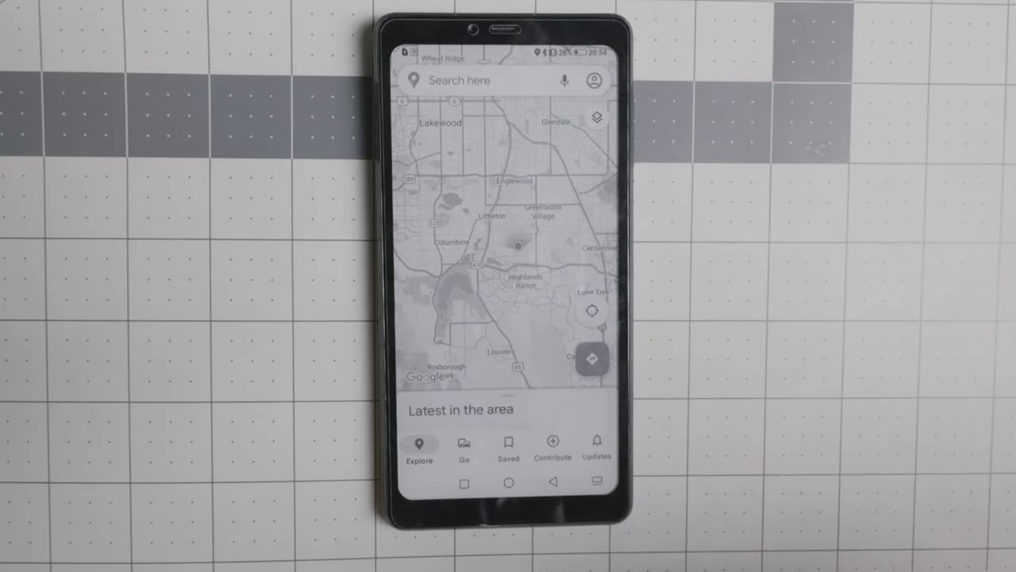
Pan the Google Maps view to look around the area
drag(508, 278, 508, 159)
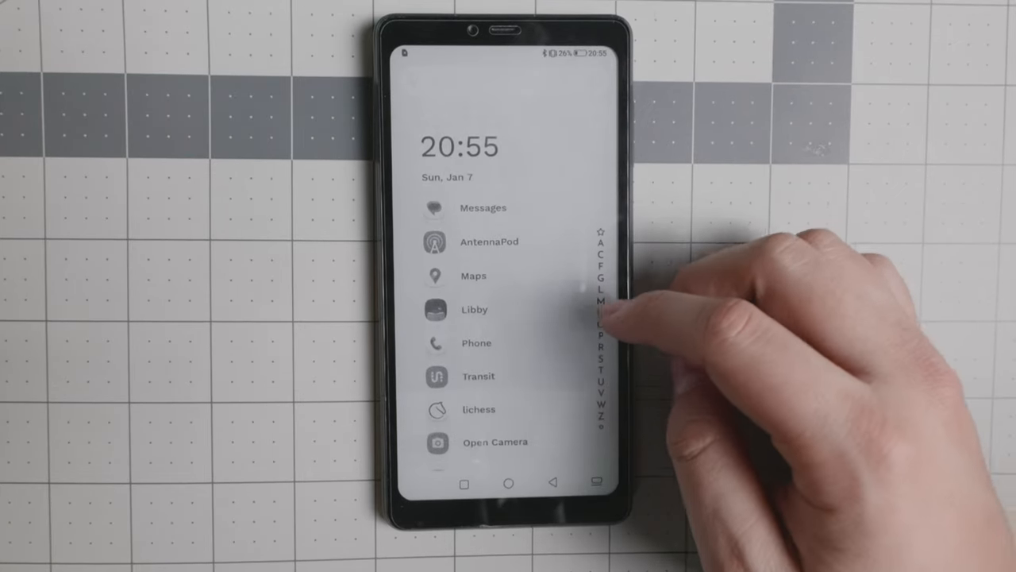
Open the alphabet sidebar's full app drawer and scroll to the A and C sections
click(603, 349)
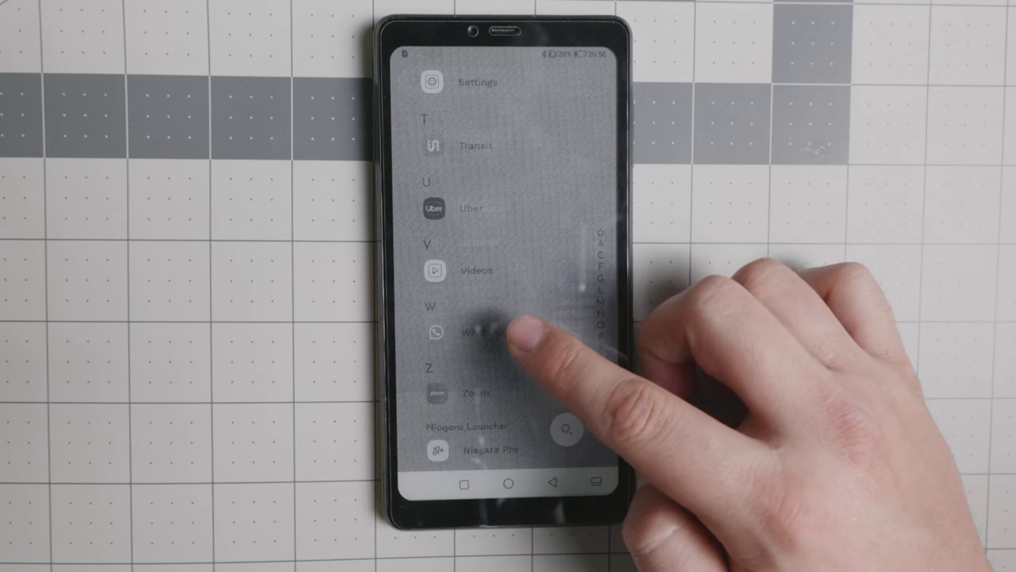
scroll(down, 3)
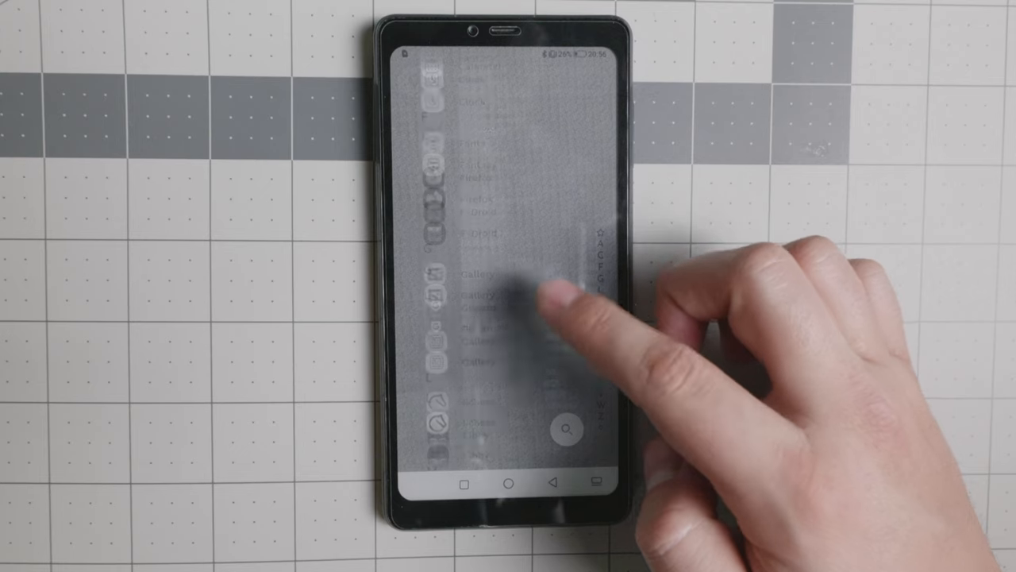
scroll(down, 3)
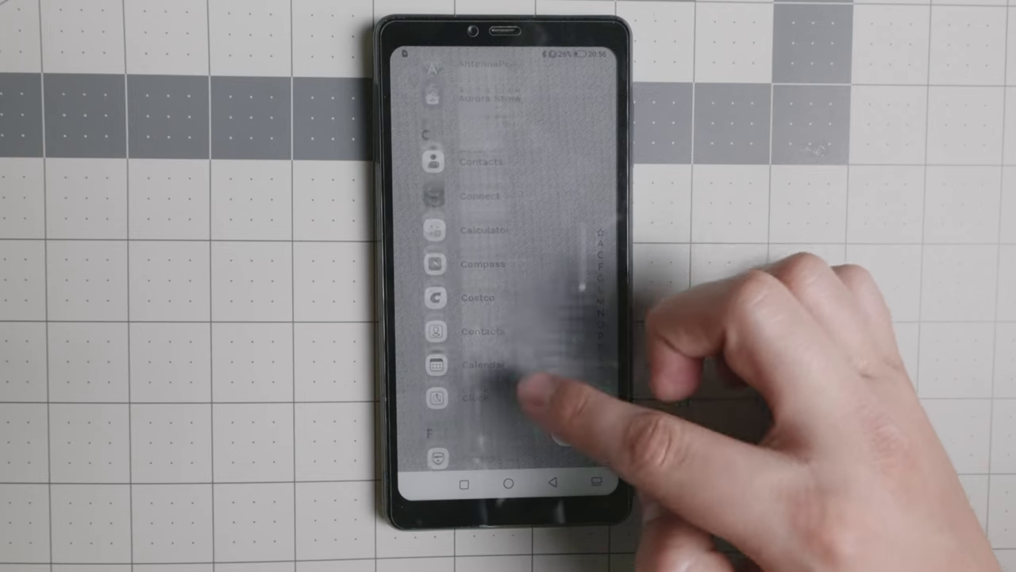